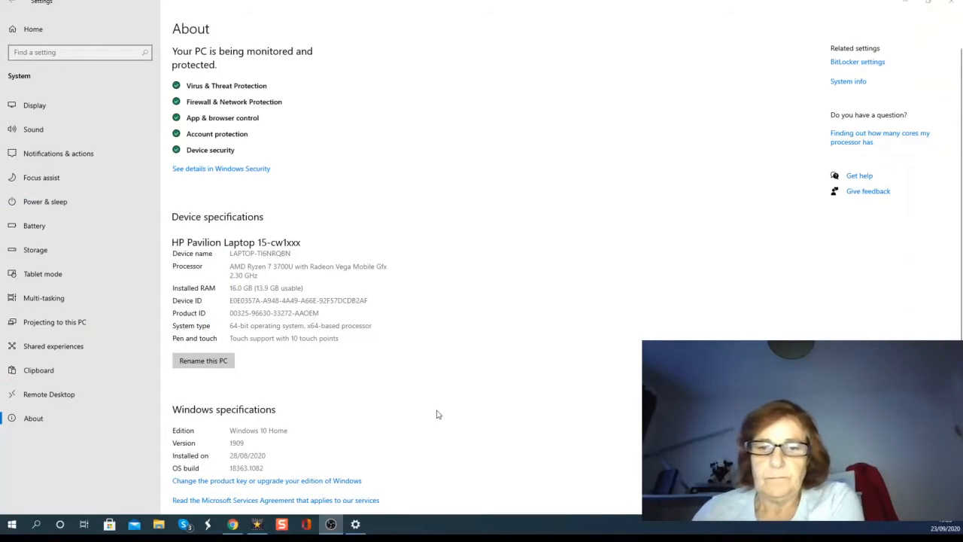
mouse_move(517, 295)
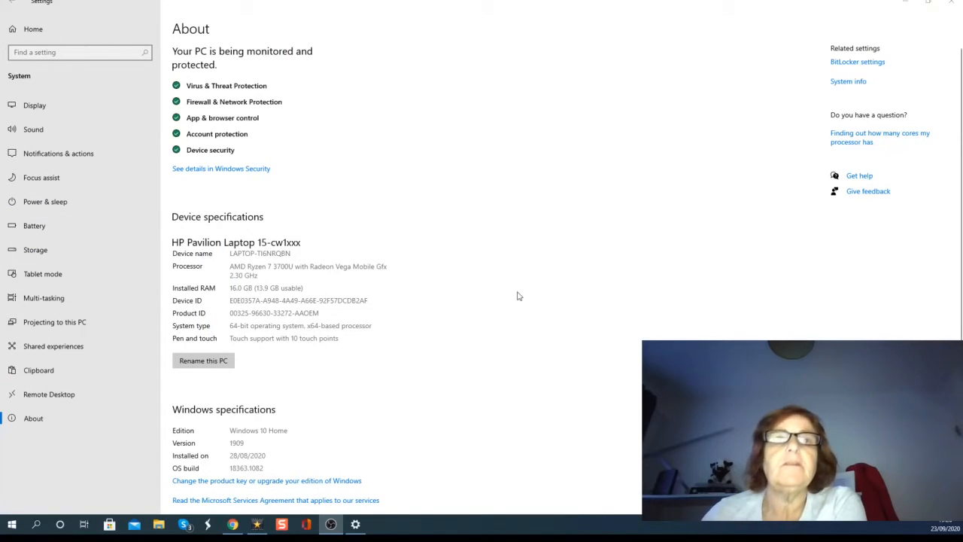
mouse_move(385, 292)
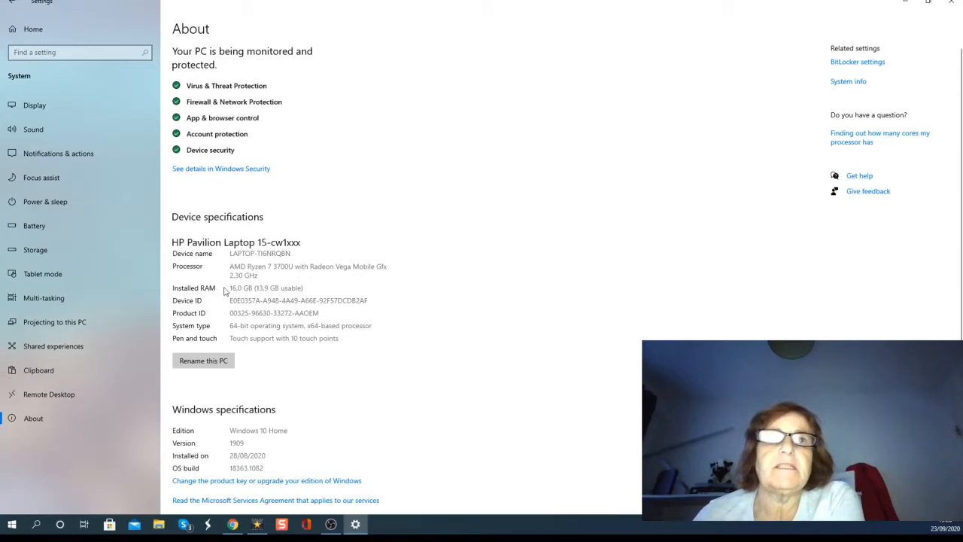
mouse_move(403, 268)
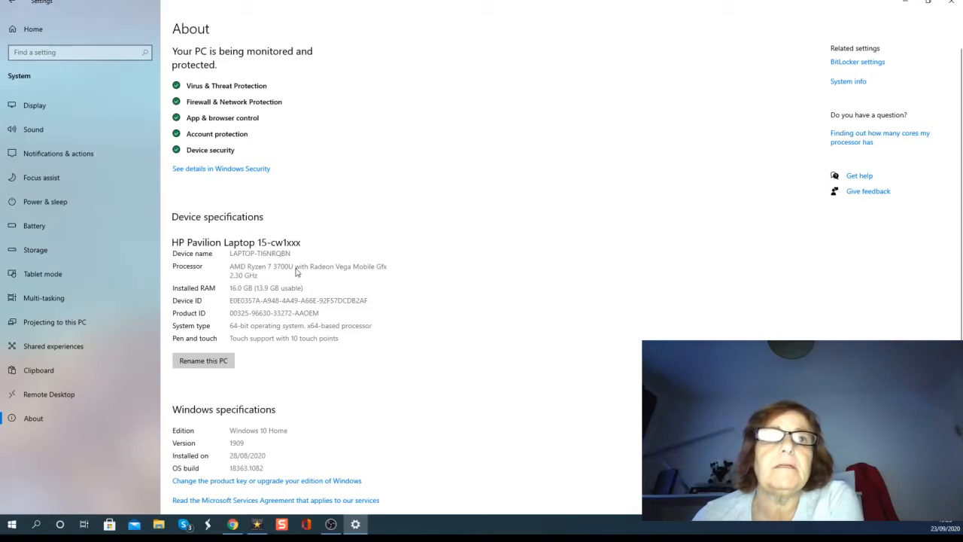
mouse_move(383, 270)
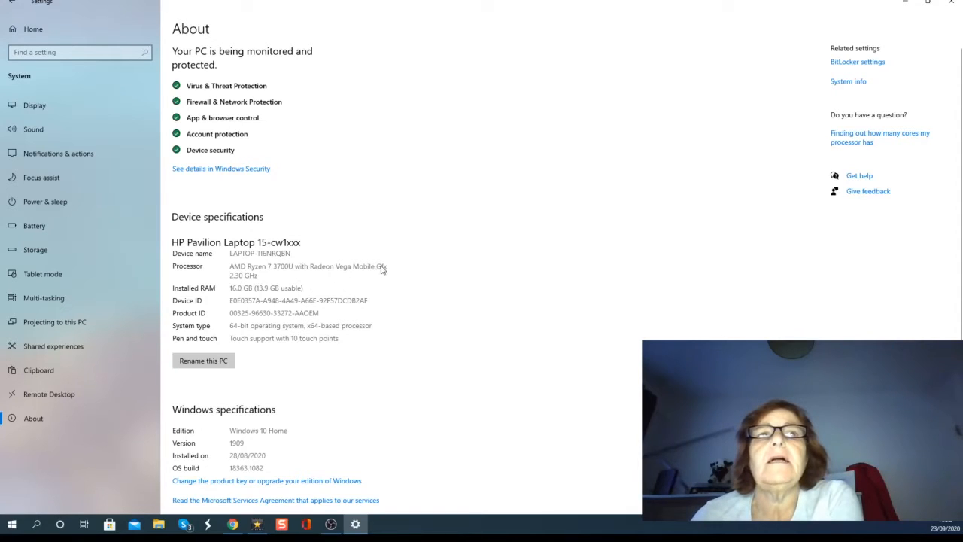
mouse_move(250, 277)
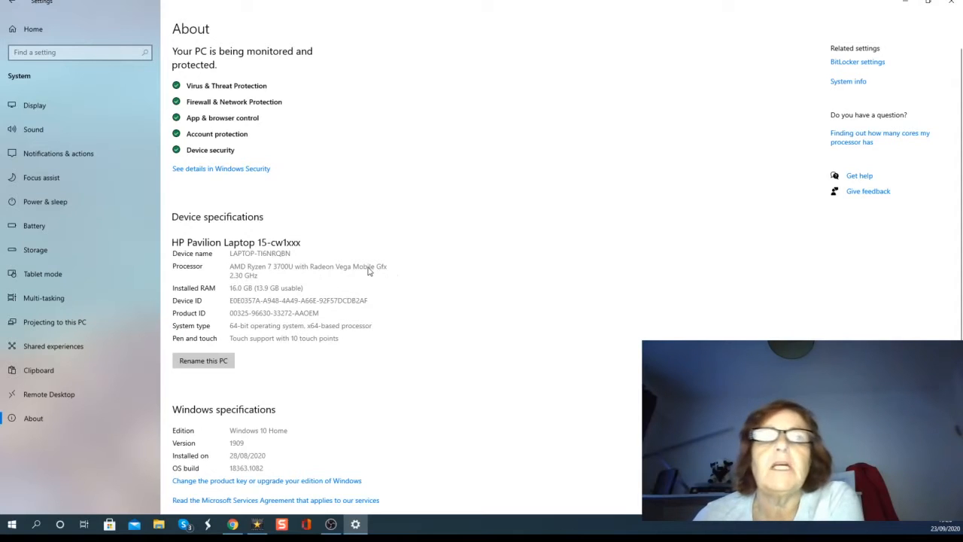
mouse_move(265, 279)
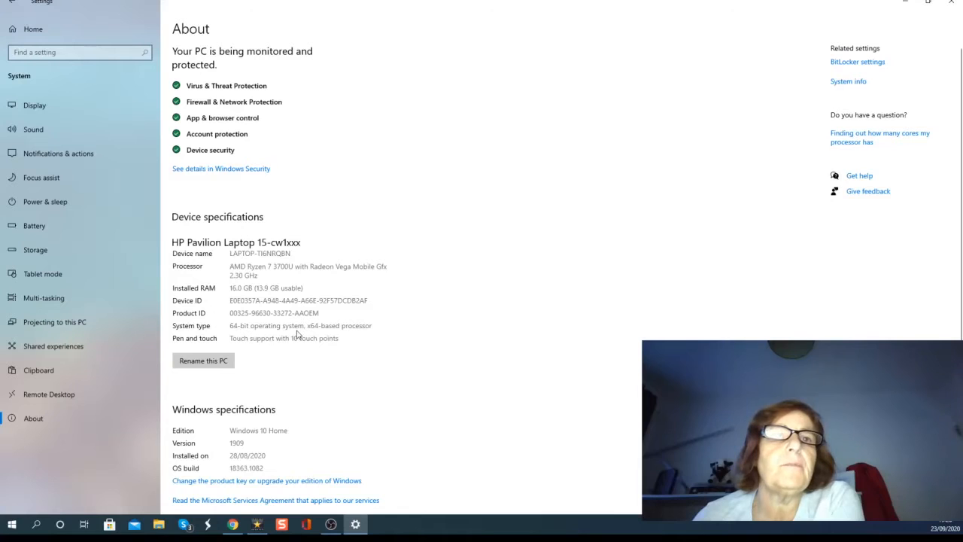
mouse_move(371, 333)
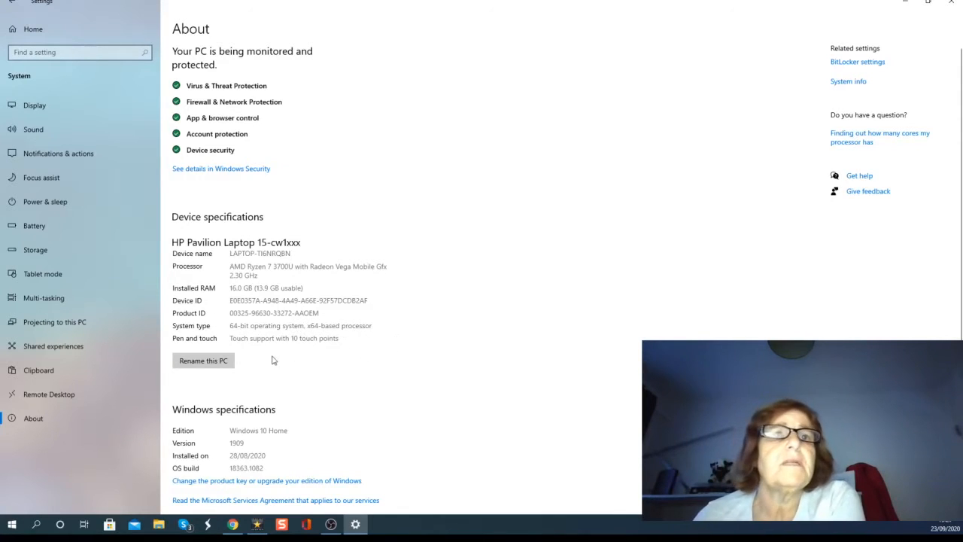
mouse_move(364, 295)
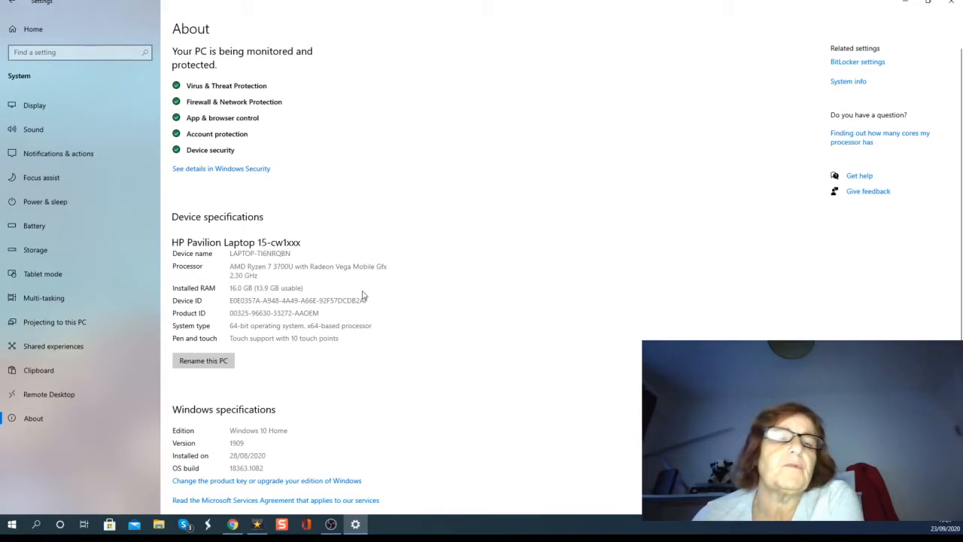
scroll("down", 3)
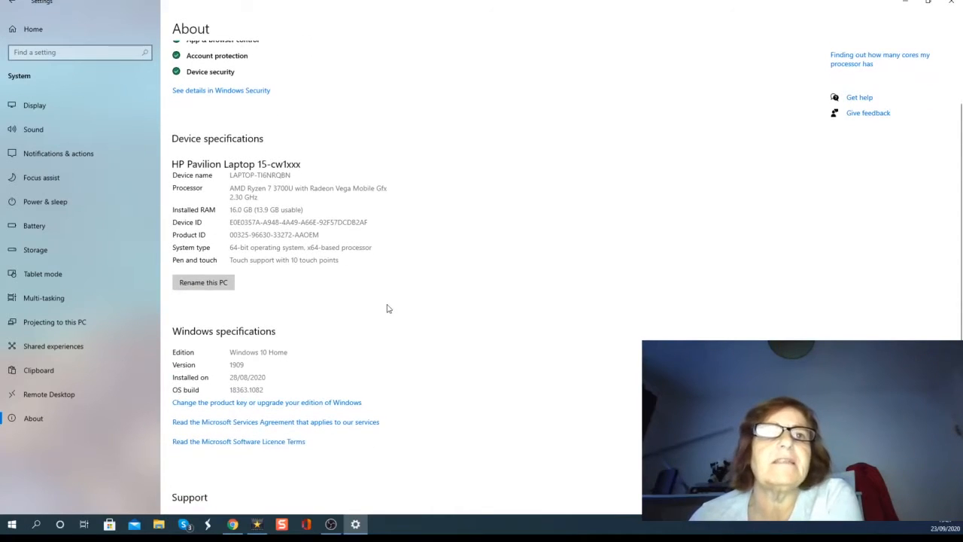
mouse_move(385, 310)
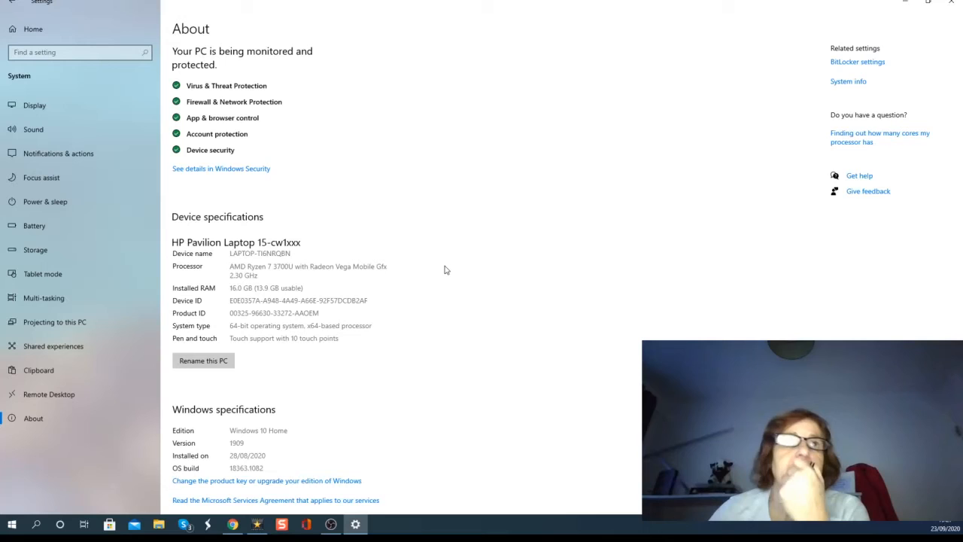
mouse_move(451, 257)
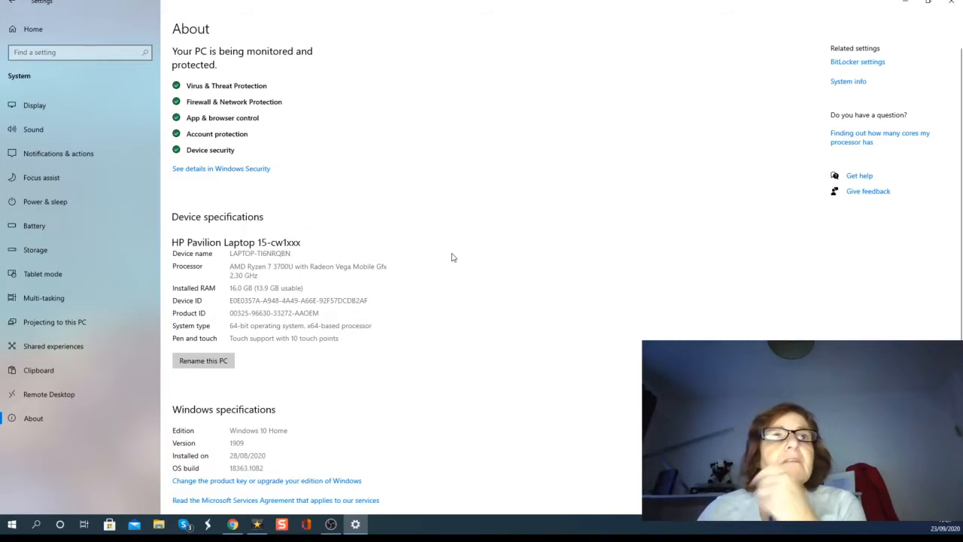